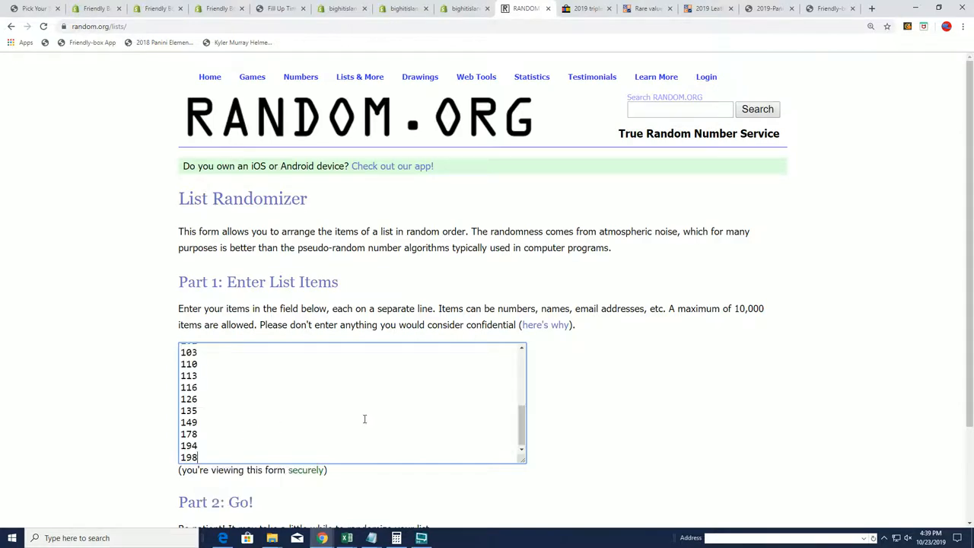
- Randomize the 24-number list seven times, ending with the order starting 103, 126, 149
scroll(down, 3)
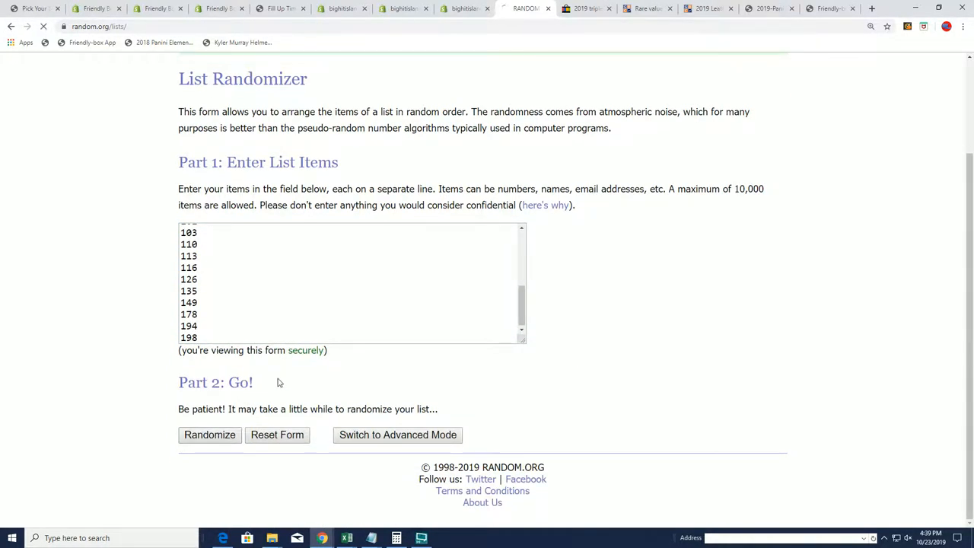
click(210, 435)
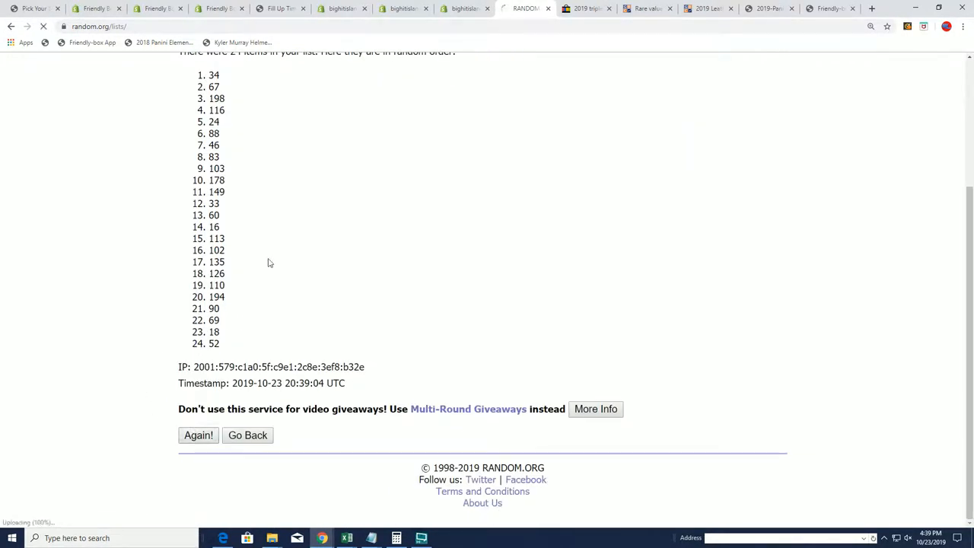
click(198, 435)
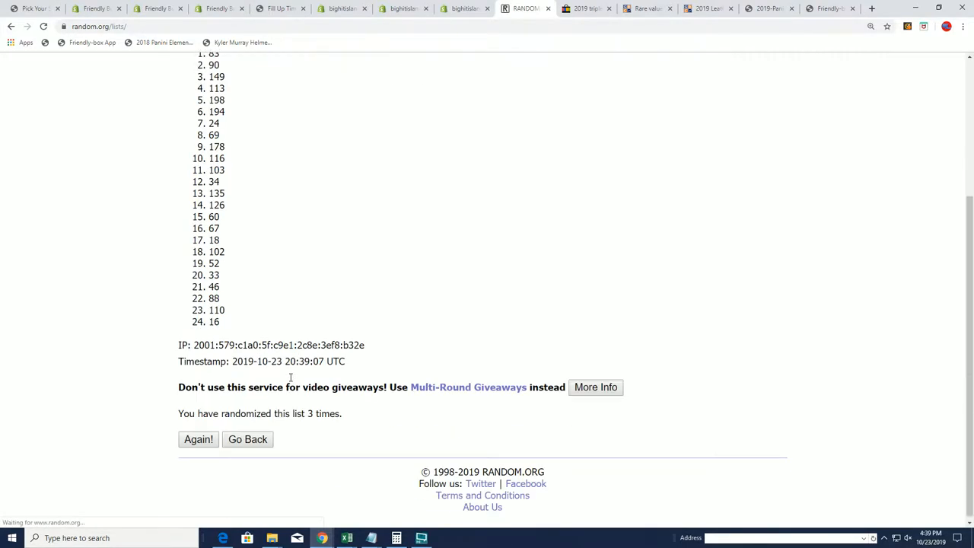
click(198, 438)
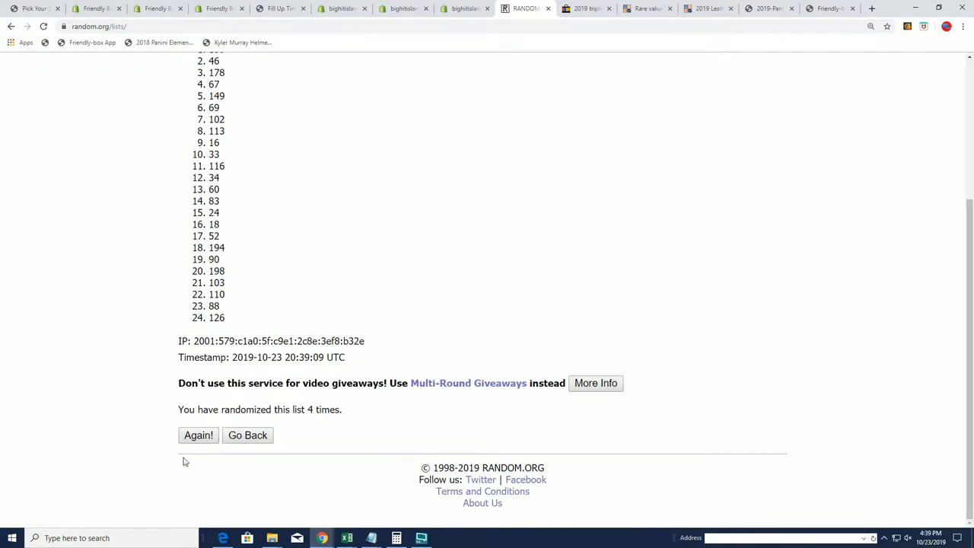
click(198, 435)
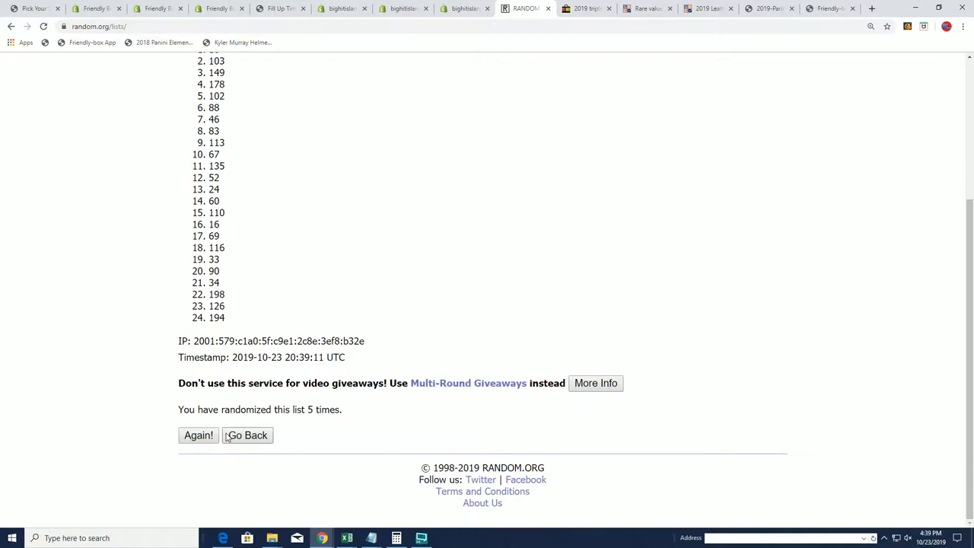
click(197, 435)
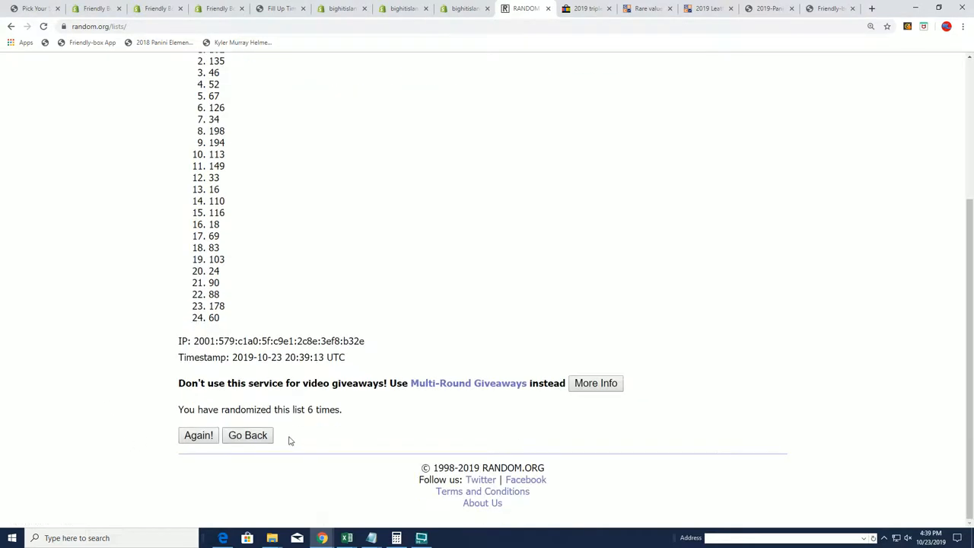
mouse_move(247, 436)
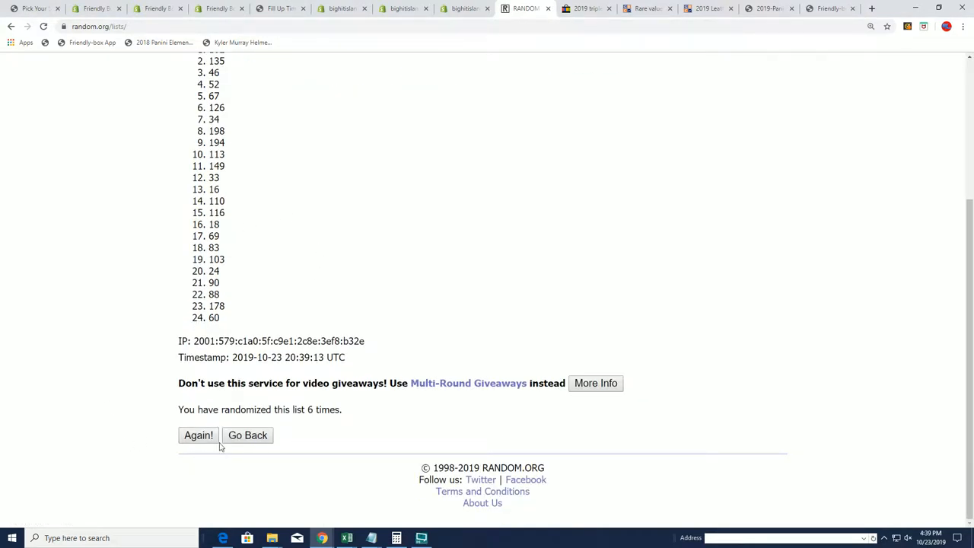
click(198, 435)
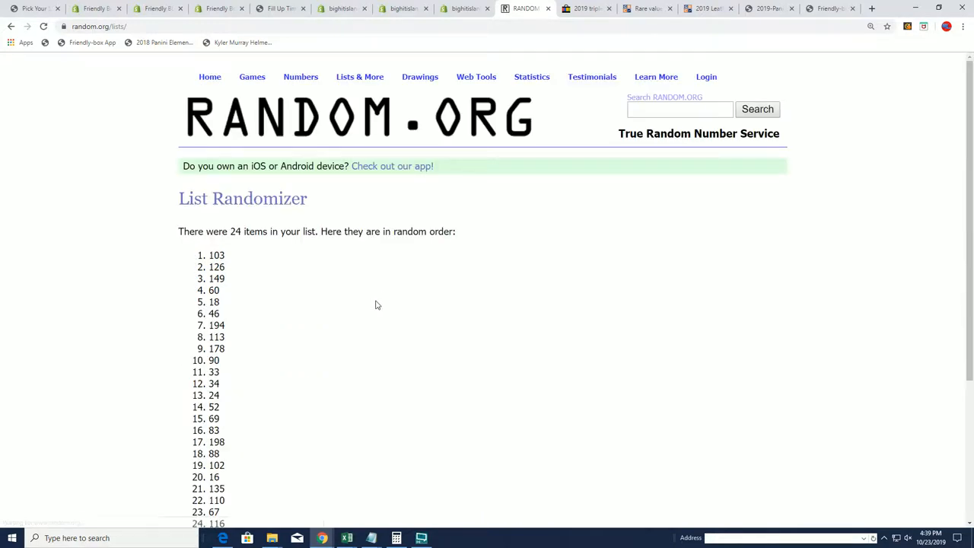
scroll(down, 3)
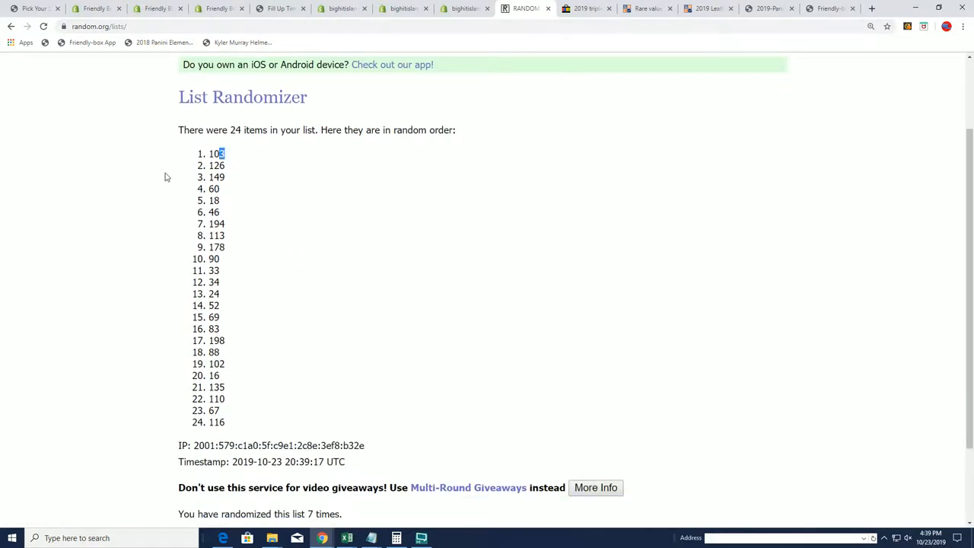